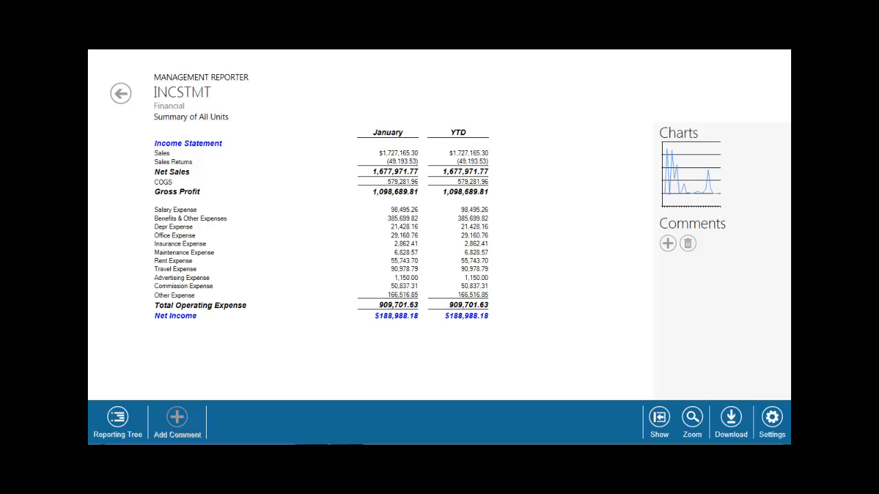
mouse_move(173, 295)
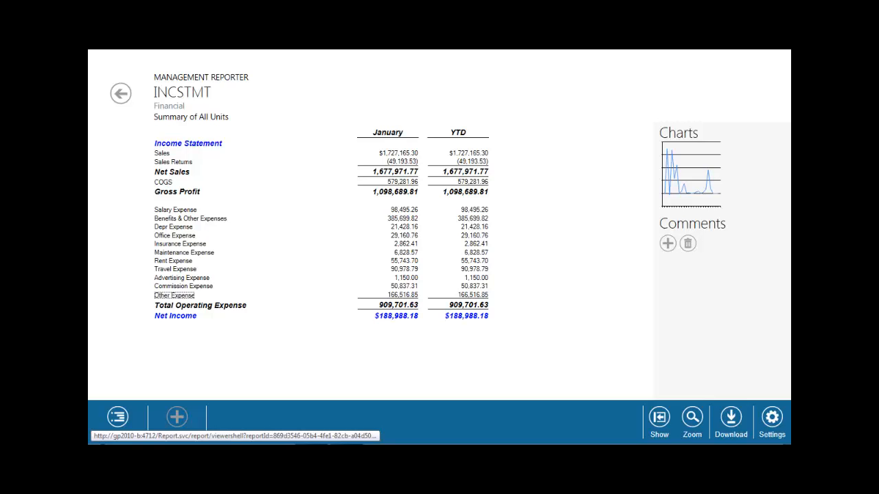
- Drill Other Expense into Division 00 accounts and the Travel - Sales transactions, then back to the account list
double_click(173, 294)
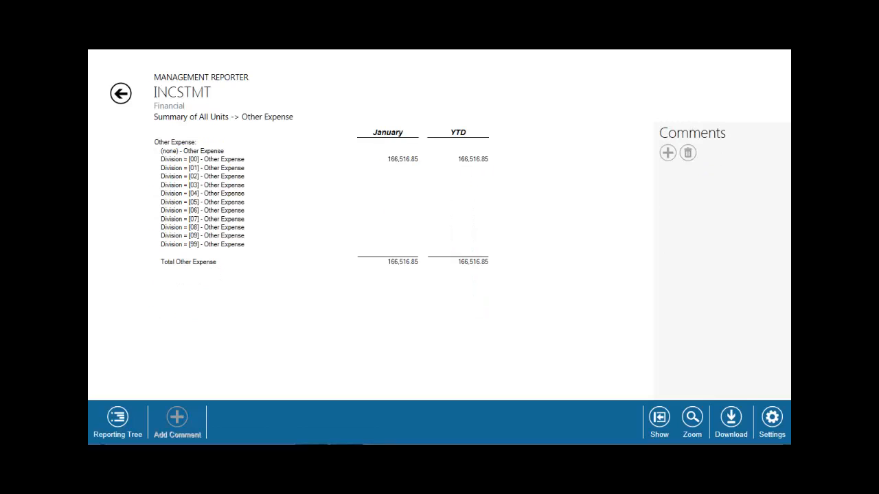
mouse_move(202, 160)
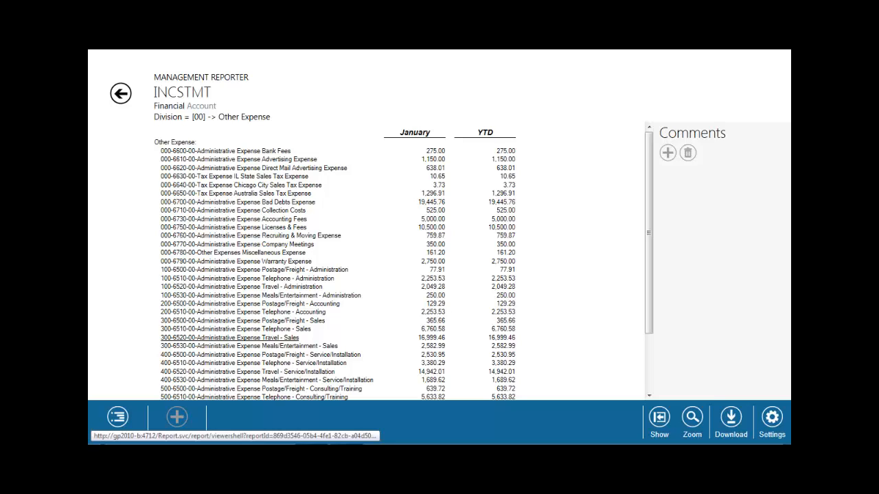
double_click(226, 337)
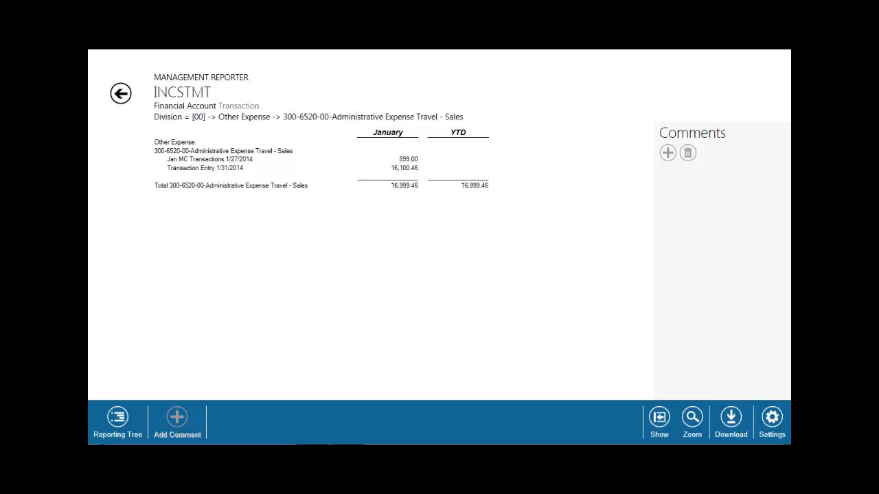
left_click(121, 93)
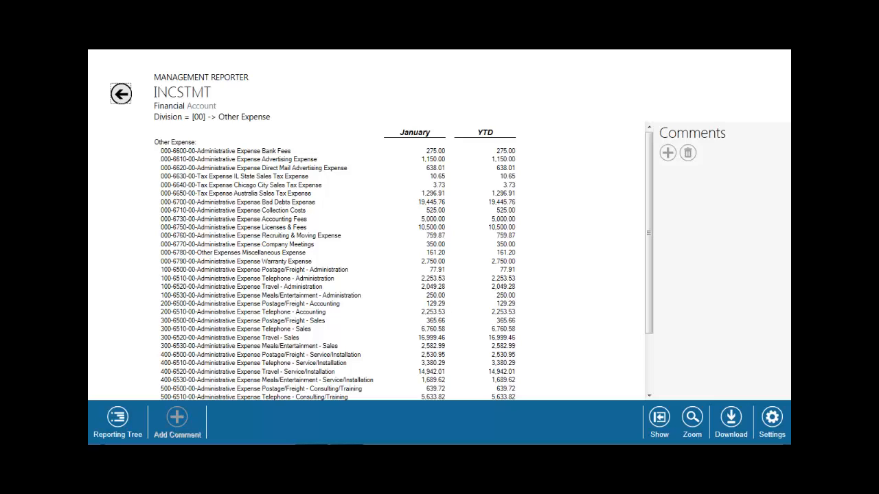
- Back out to the summary income statement and save a comment on Other Expense that travel expenses are tracking high
left_click(121, 93)
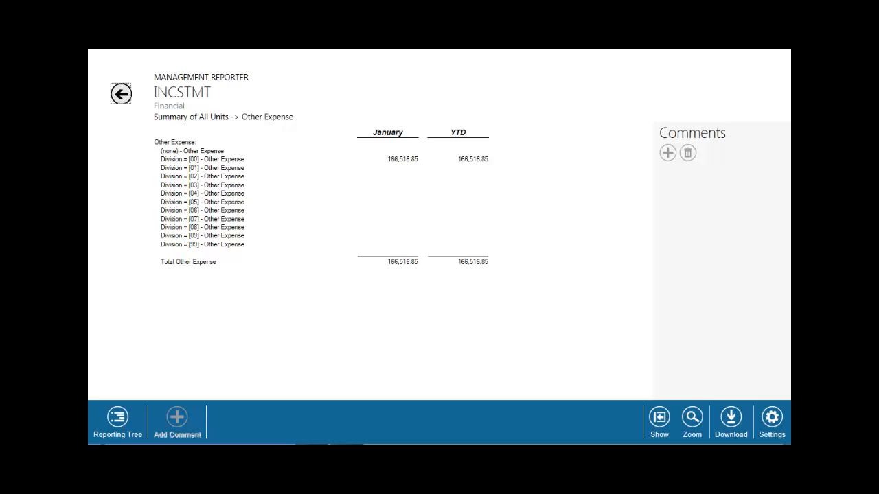
left_click(121, 93)
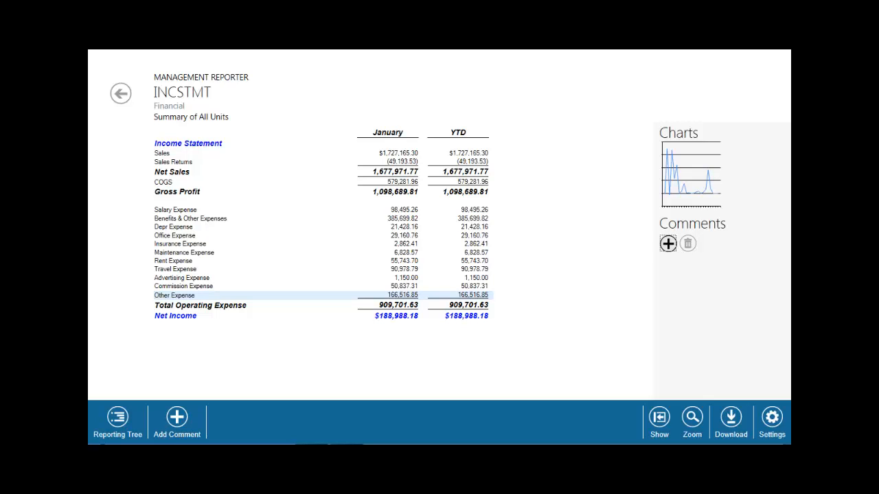
left_click(668, 243)
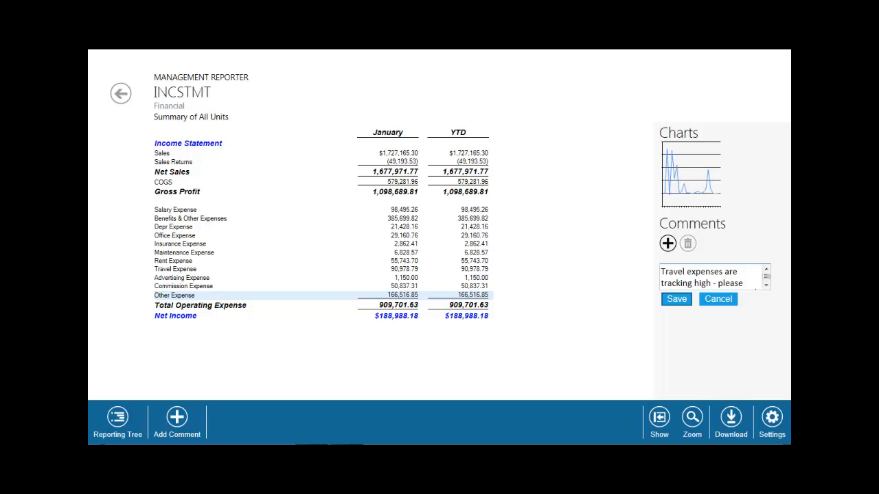
left_click(676, 300)
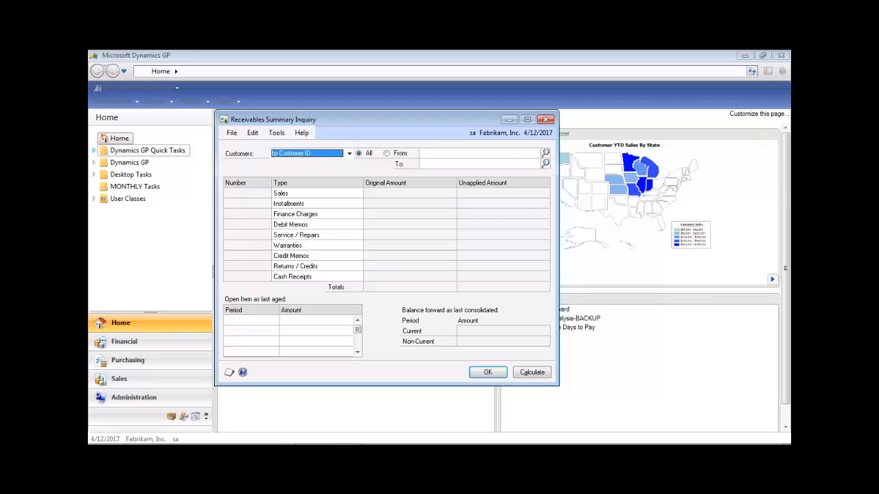
- Calculate the receivables summary for customer AARONFIT0001 chosen from the Customer ID lookup
left_click(545, 154)
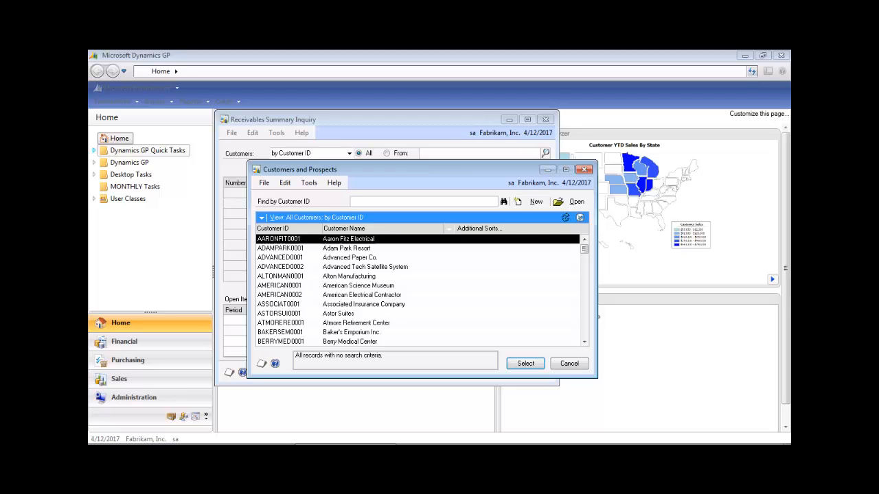
left_click(525, 362)
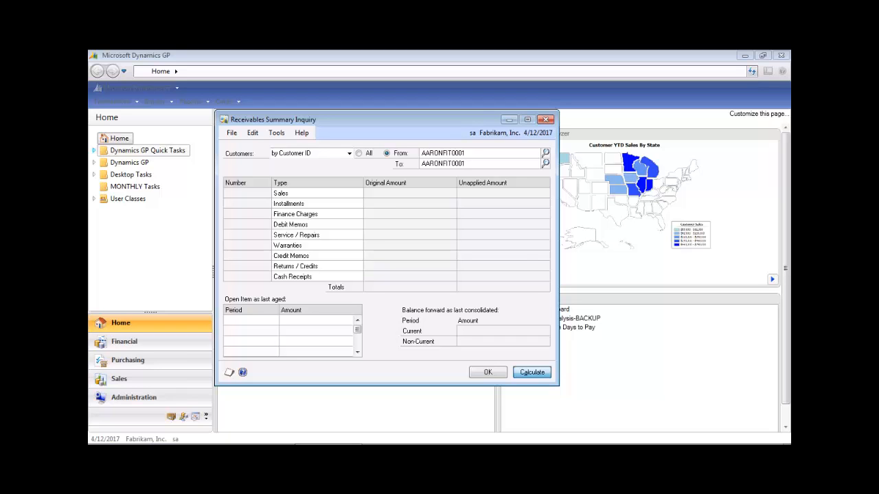
left_click(531, 372)
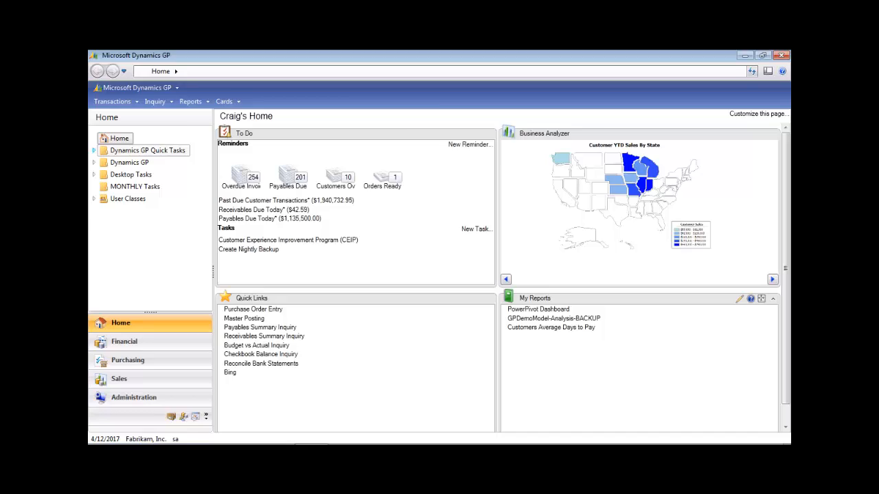
- Open the Customer YTD Sales By State chart as a full Reporting Services report
left_click(538, 309)
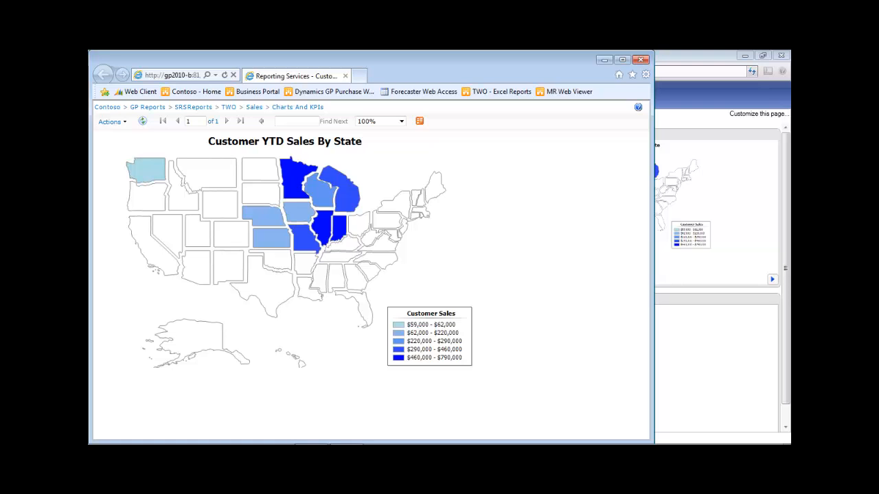
mouse_move(330, 227)
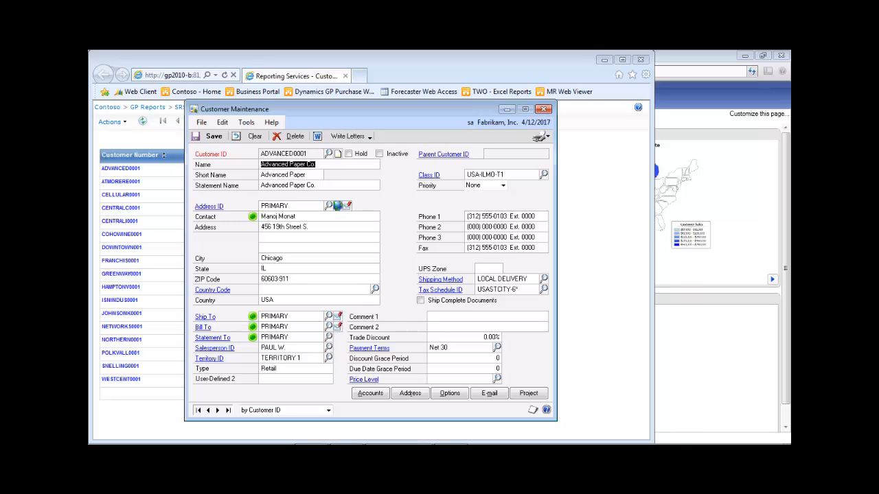
- Show the instant message, call, video call and e-mail options for Advanced Paper Co.'s contact
left_click(253, 217)
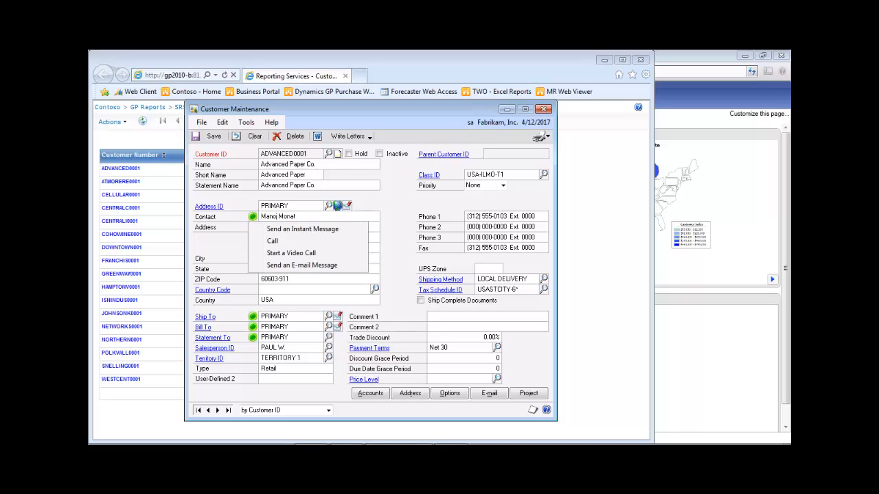